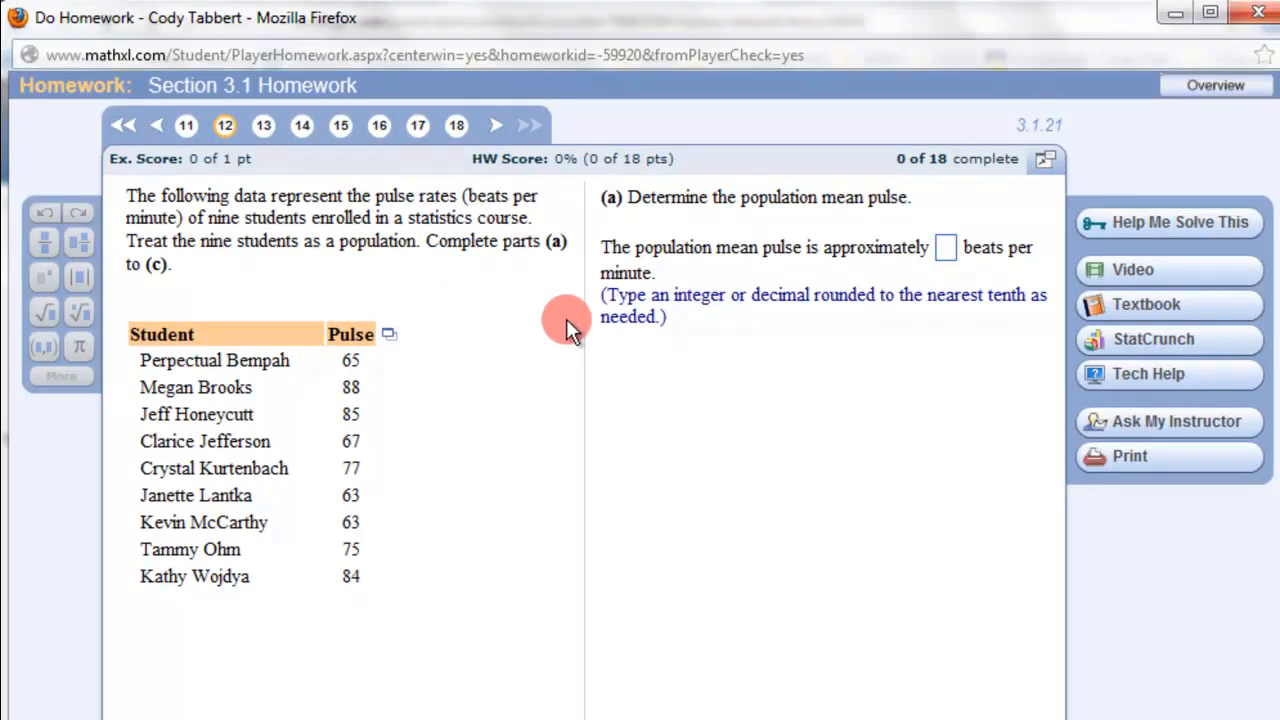
pyautogui.moveTo(585, 325)
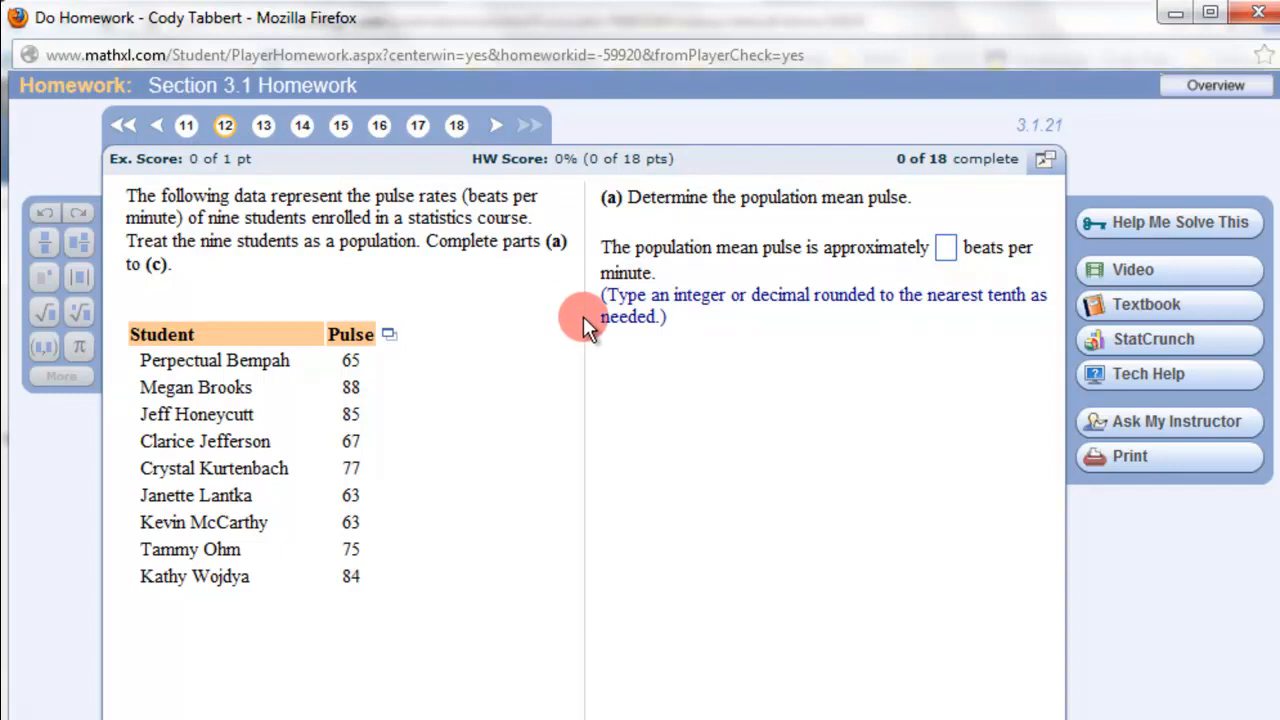
pyautogui.moveTo(310, 440)
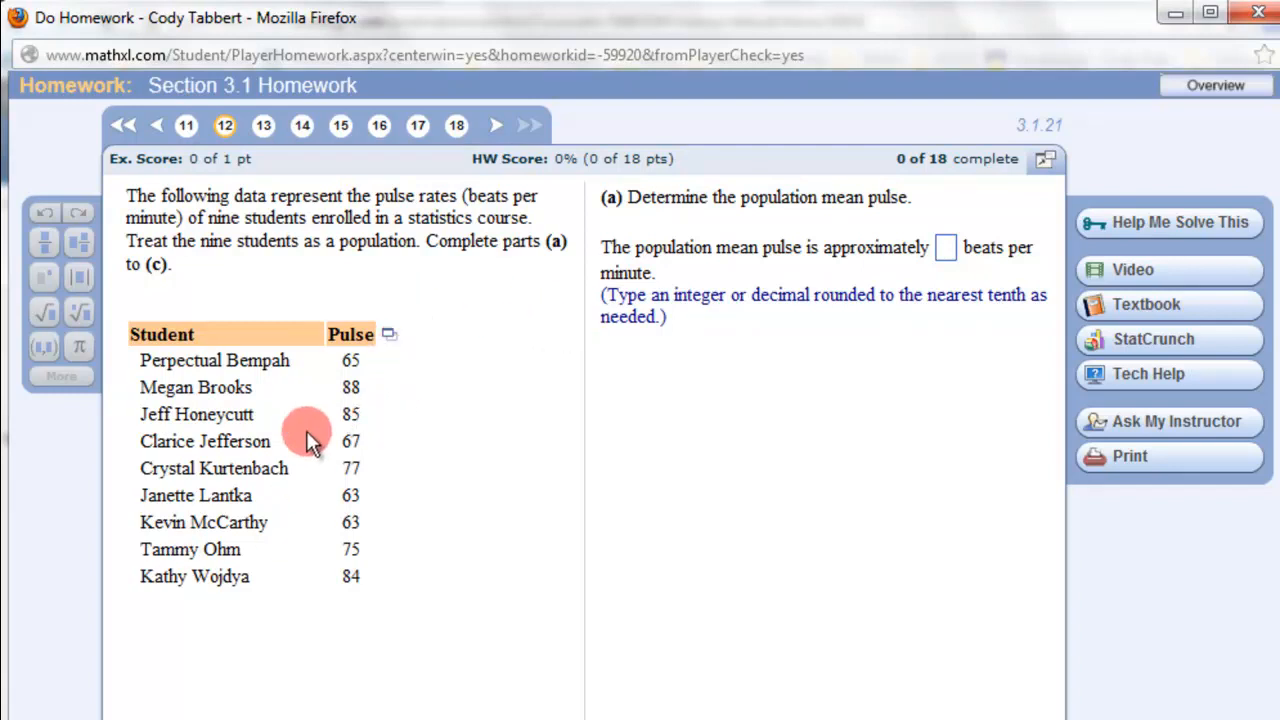
# Open the nine students' Pulse table from MyMathLab in StatCrunch.
pyautogui.click(388, 334)
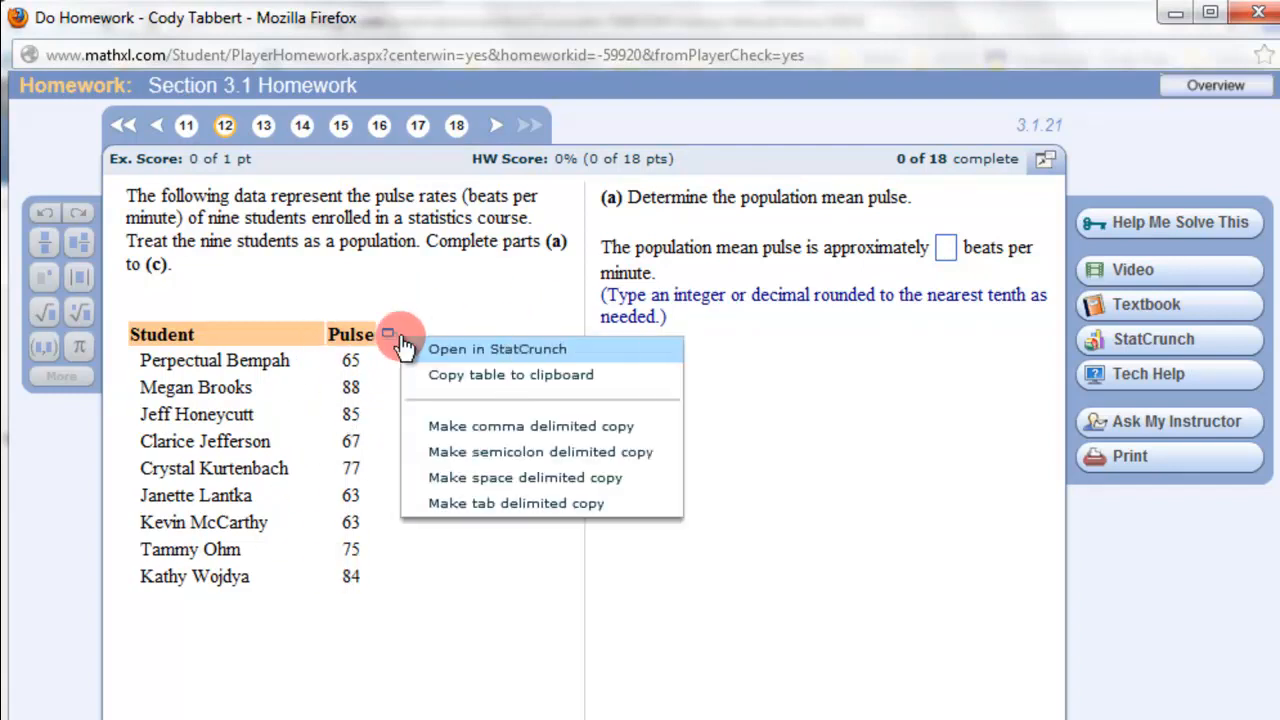
pyautogui.click(598, 342)
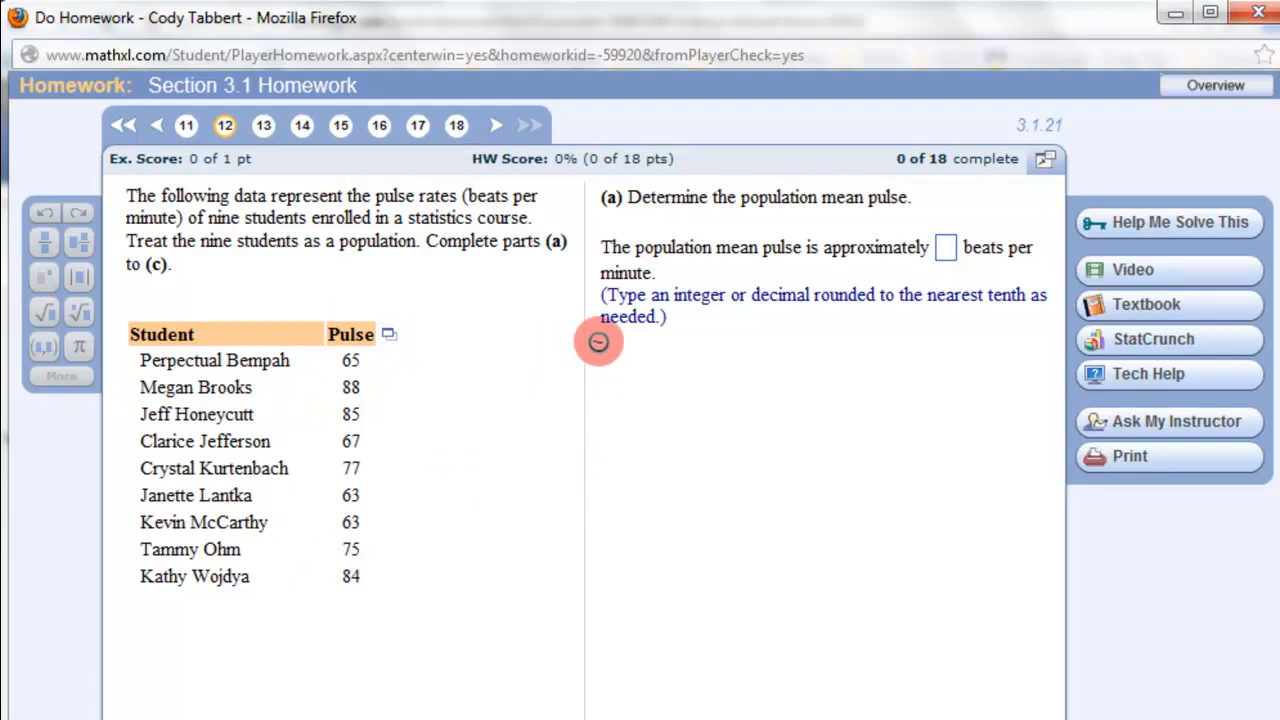
pyautogui.click(1153, 339)
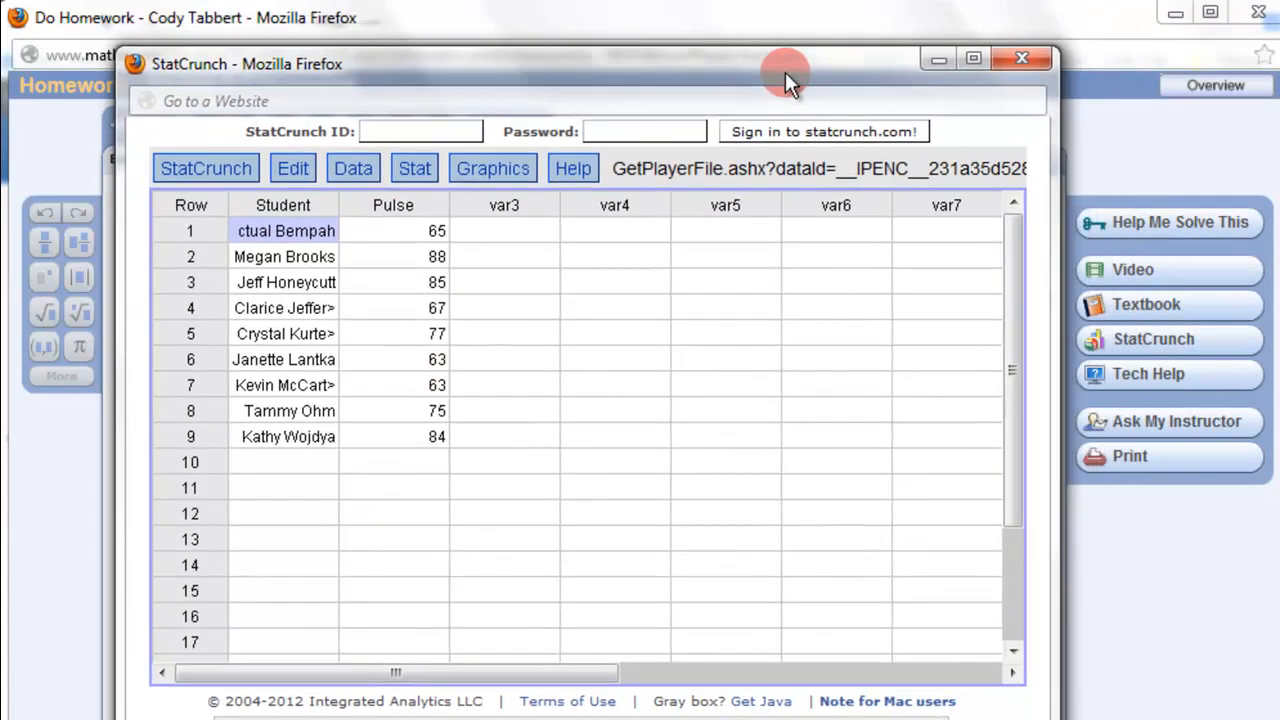
# Open StatCrunch's Stat menu of statistical procedures over the pulse spreadsheet.
pyautogui.click(414, 168)
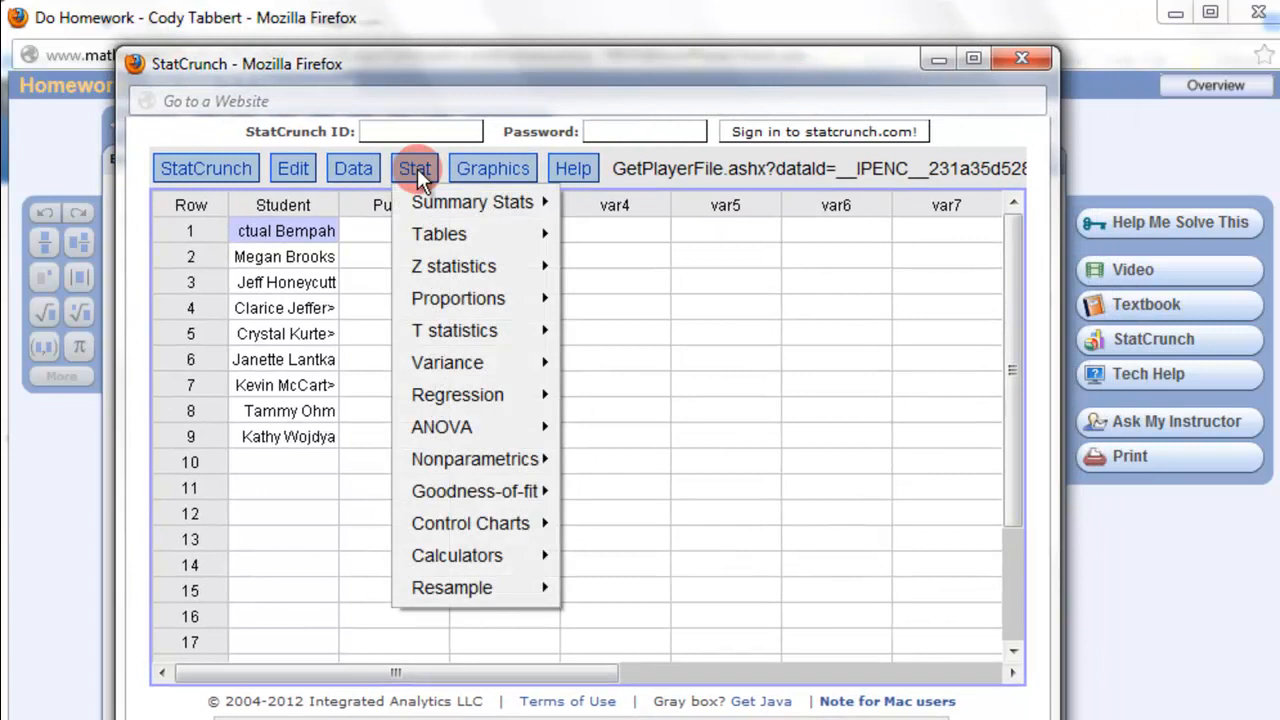
pyautogui.moveTo(472, 202)
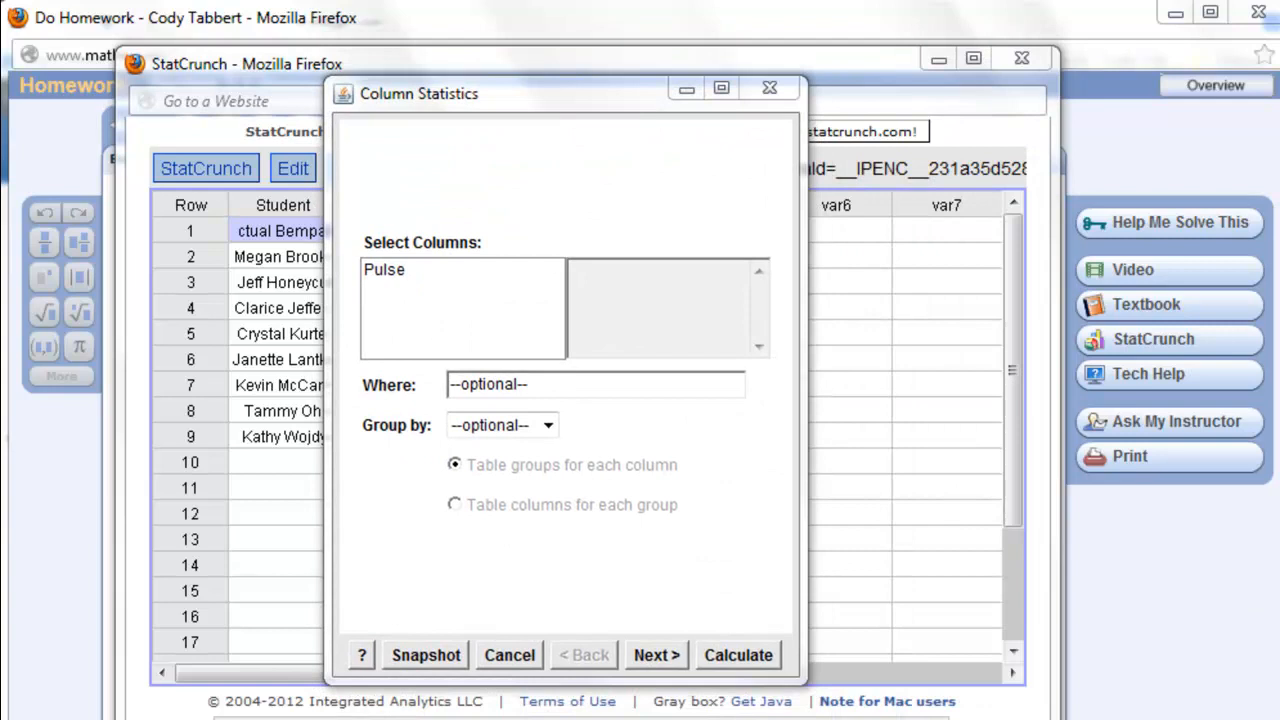
# Select the Pulse column and advance to the statistics list.
pyautogui.click(385, 269)
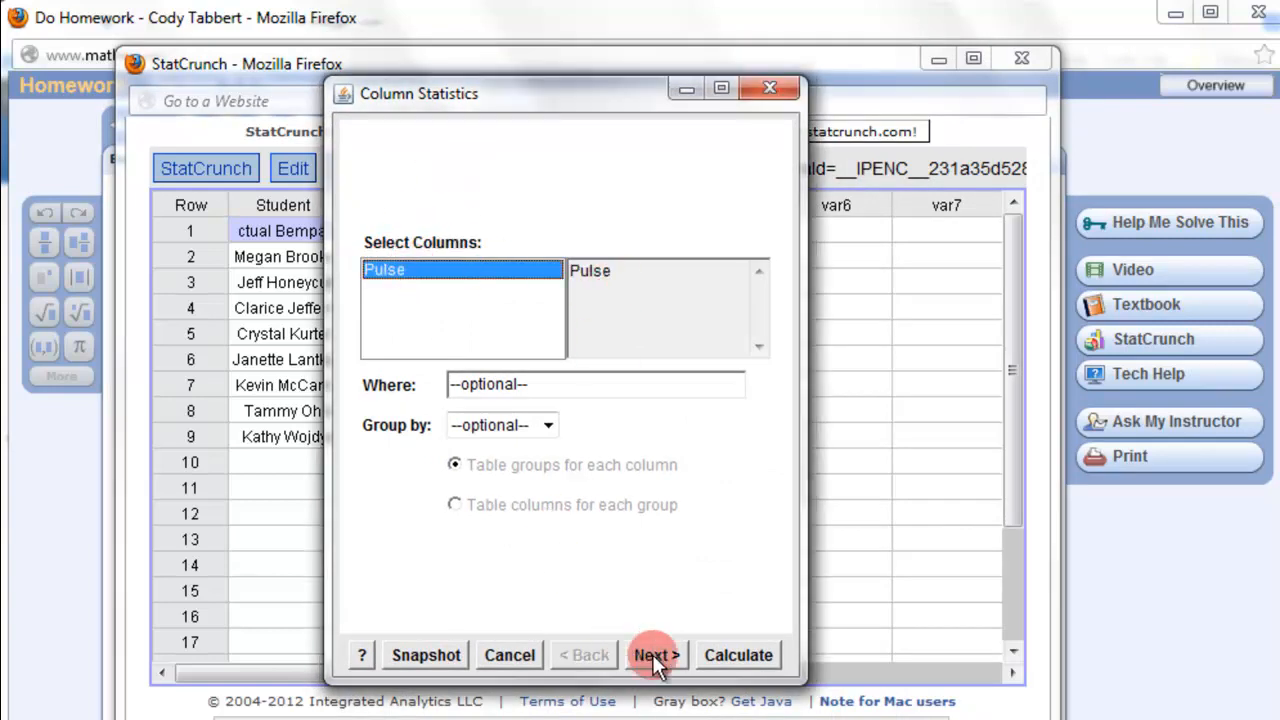
pyautogui.click(655, 655)
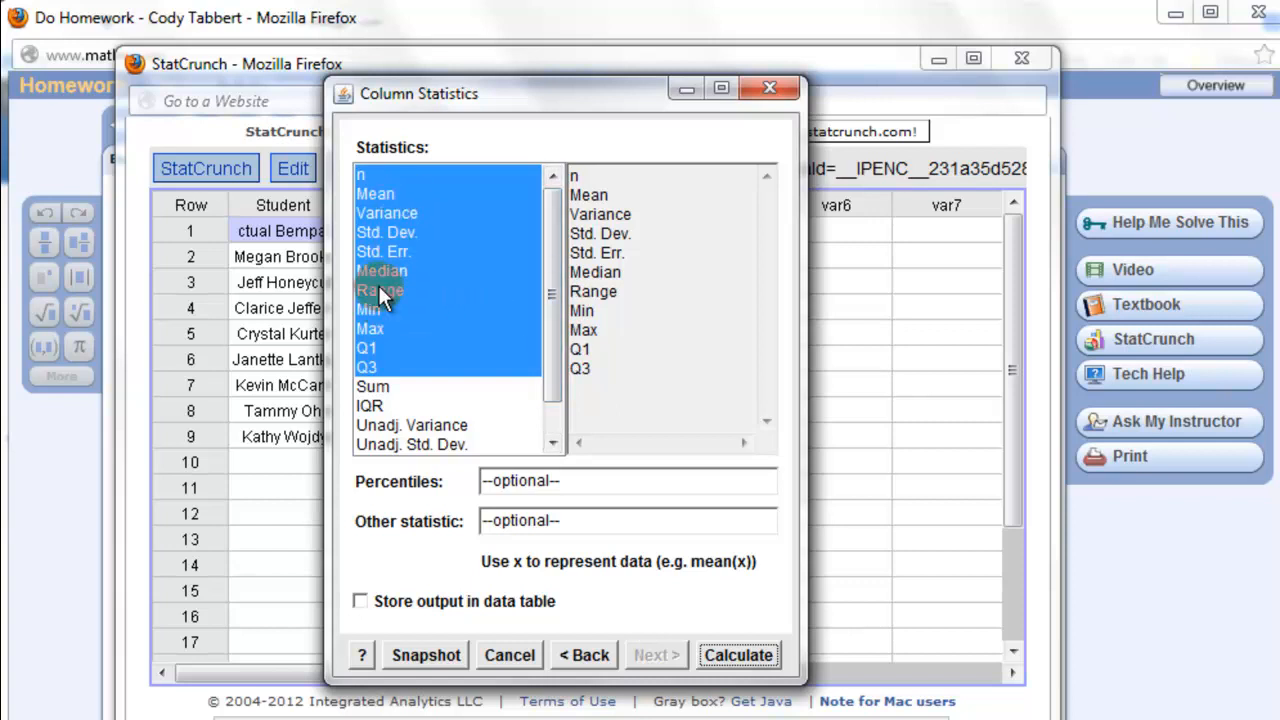
# Calculate the Pulse summary table (n 9, mean 74.111115, median 75) and move its window left.
pyautogui.click(738, 654)
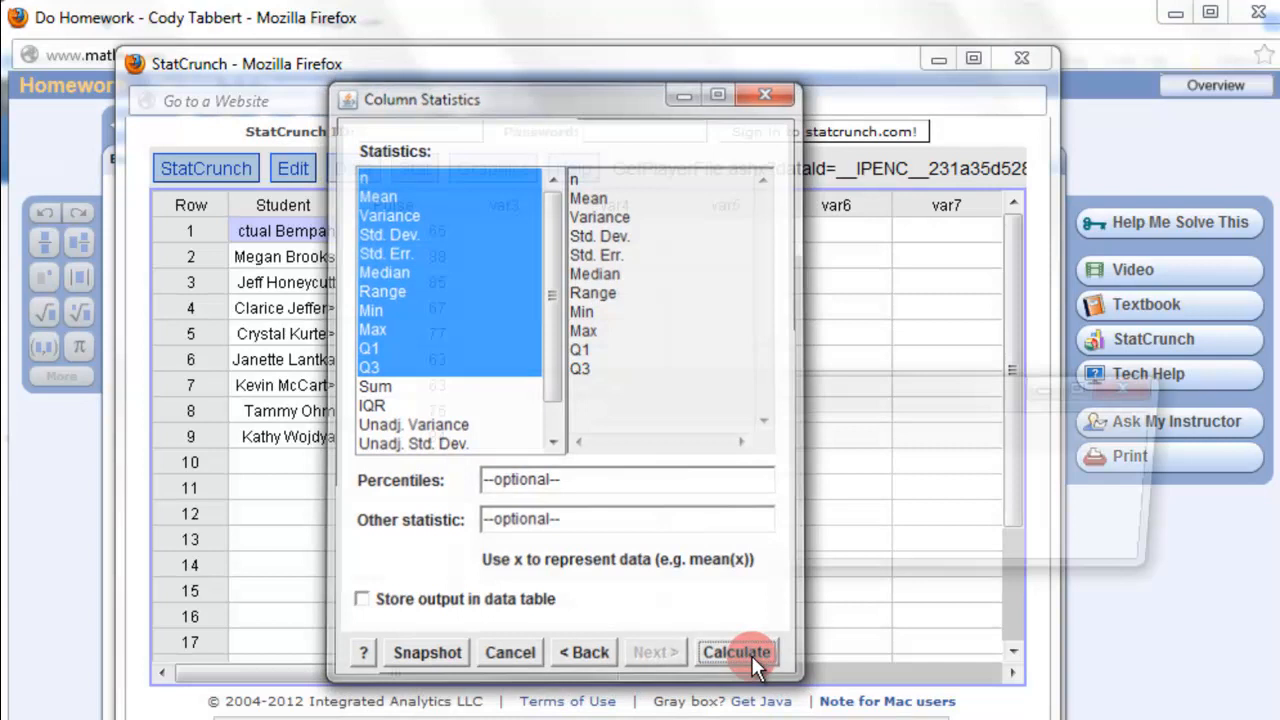
pyautogui.click(736, 652)
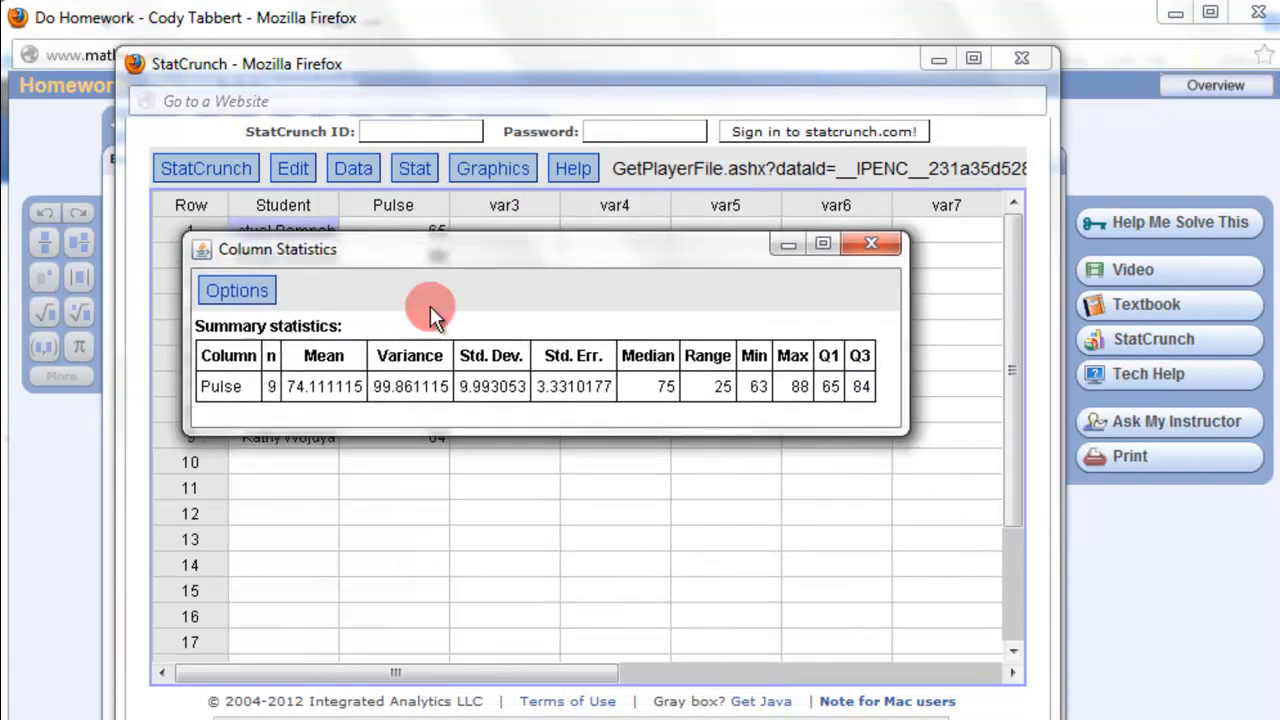
pyautogui.moveTo(345, 395)
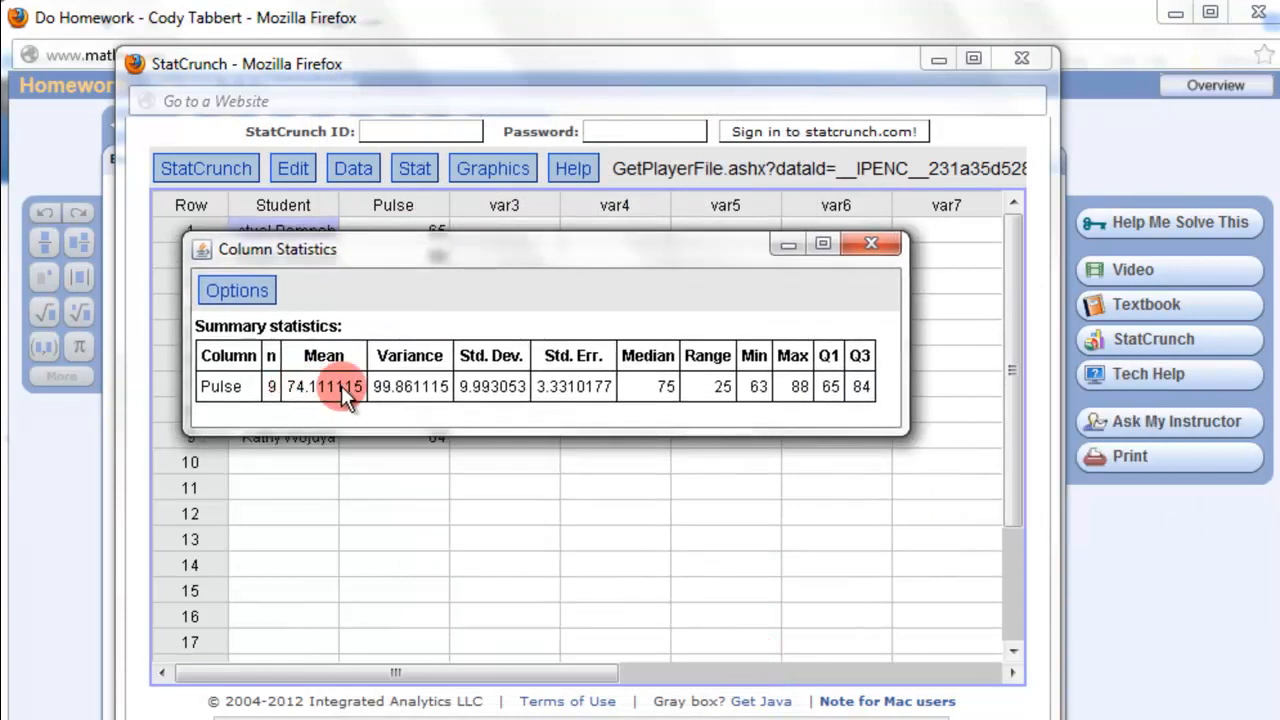
pyautogui.moveTo(655, 390)
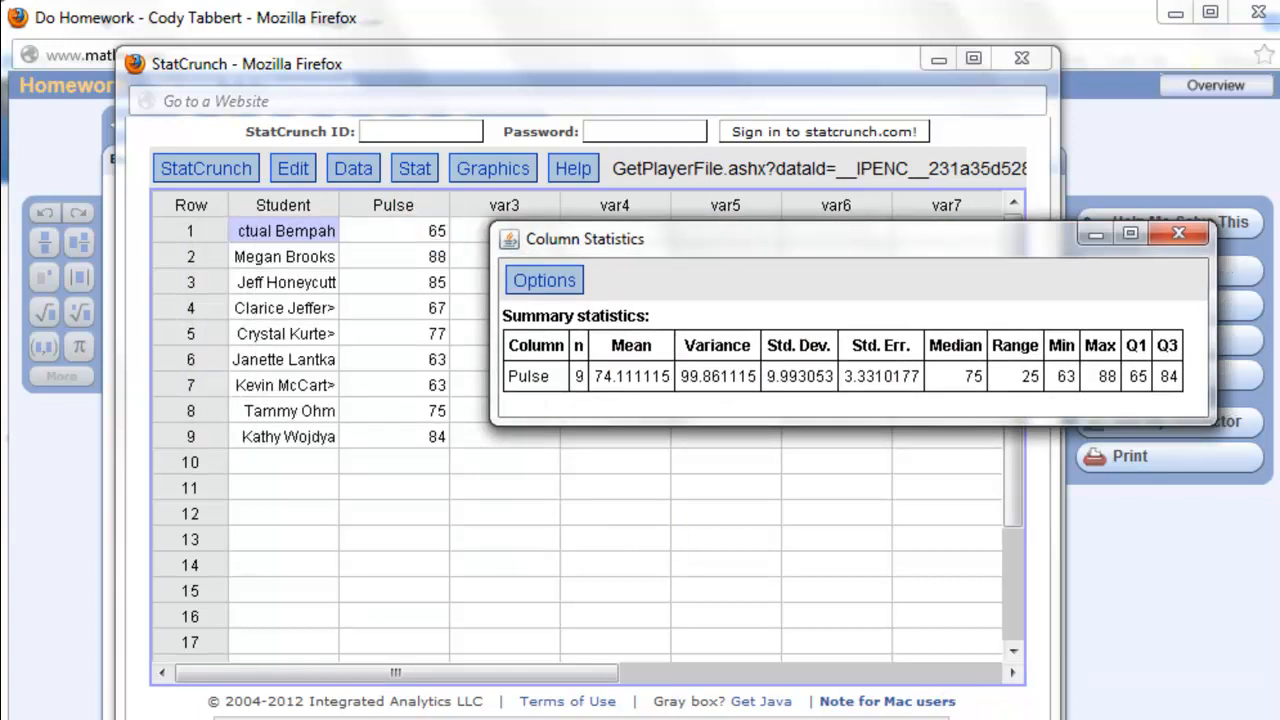
pyautogui.moveTo(585, 239); pyautogui.dragTo(357, 269)
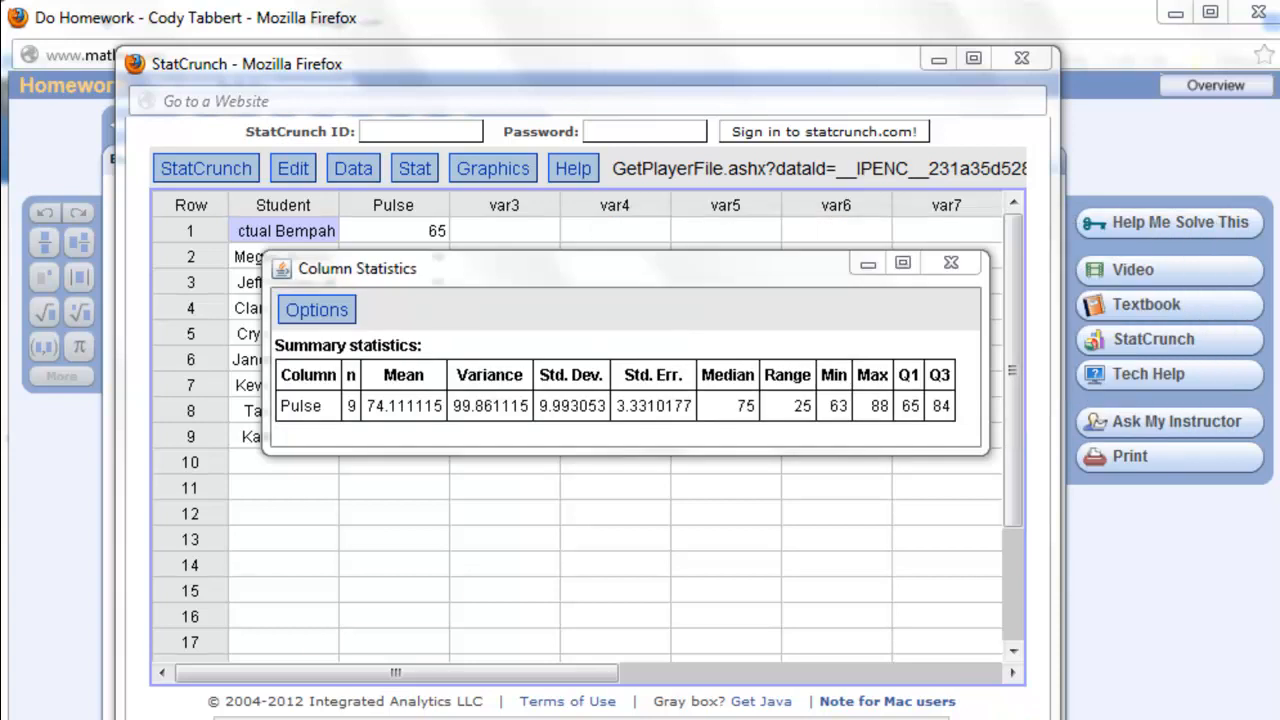